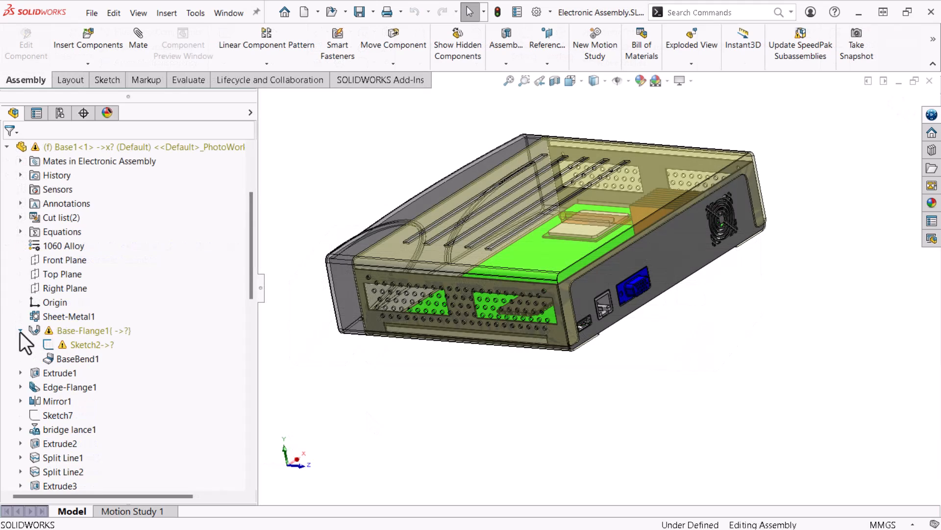
Open Sketch33 of Base1 for in-context editing from the Sketch2 context menu.
click(88, 344)
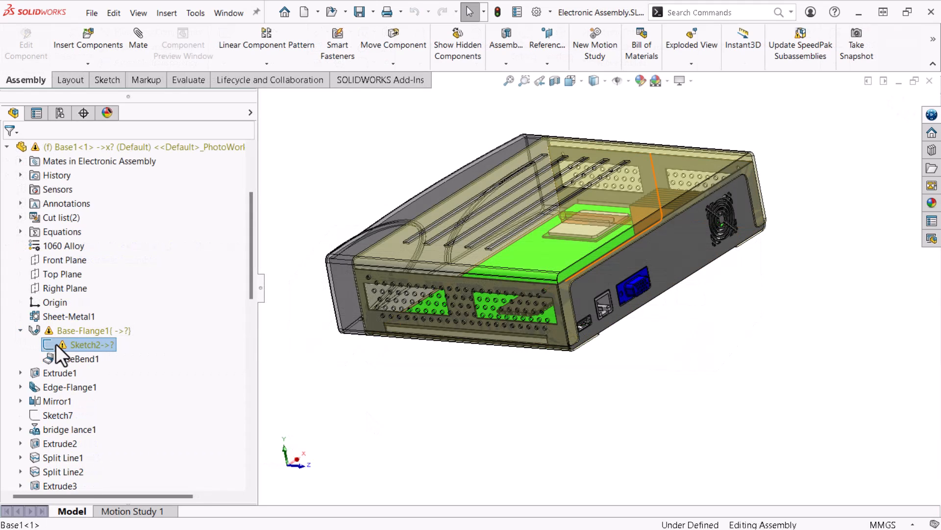
right_click(90, 345)
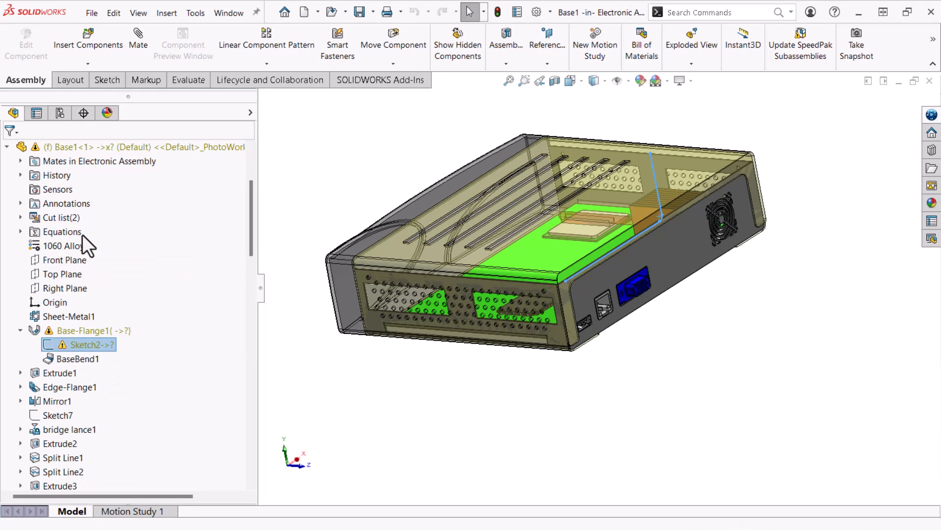
double_click(92, 344)
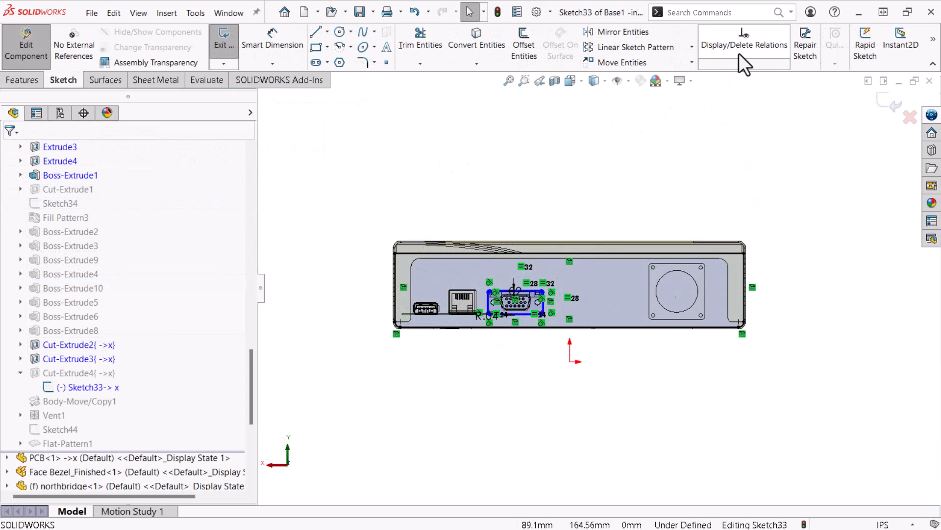
Review Sketch33's broken edge relations in Display/Delete Relations and return to the assembly.
click(745, 35)
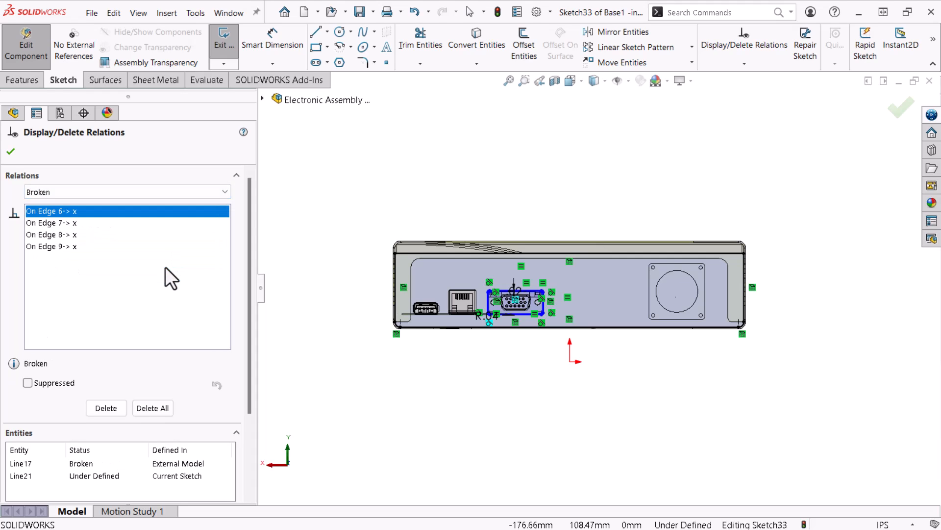
click(152, 408)
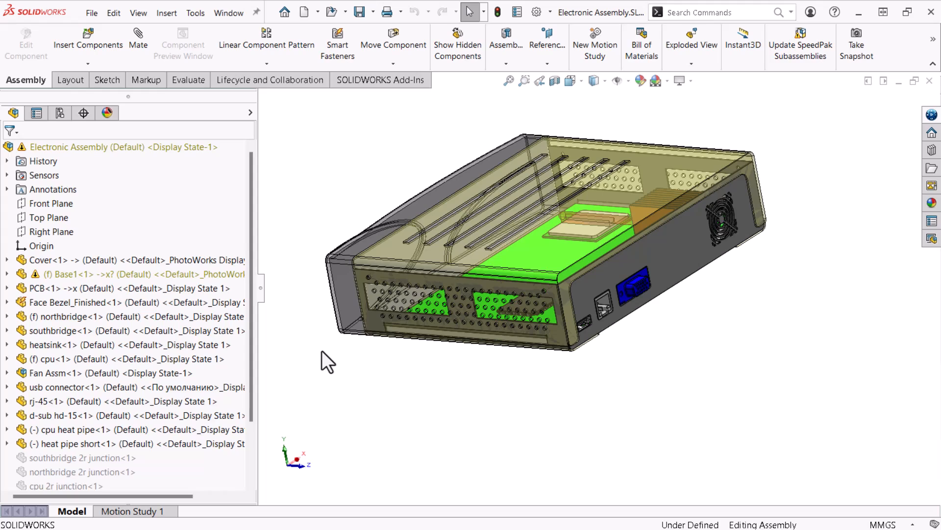
Expand Base1 and Base-Flange1 to reveal Sketch2 with its missing external reference.
click(73, 275)
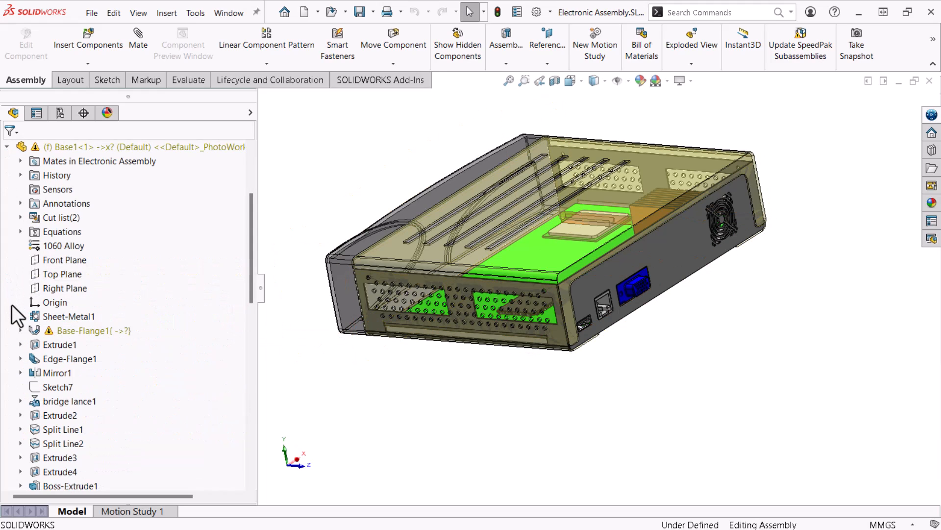
click(20, 330)
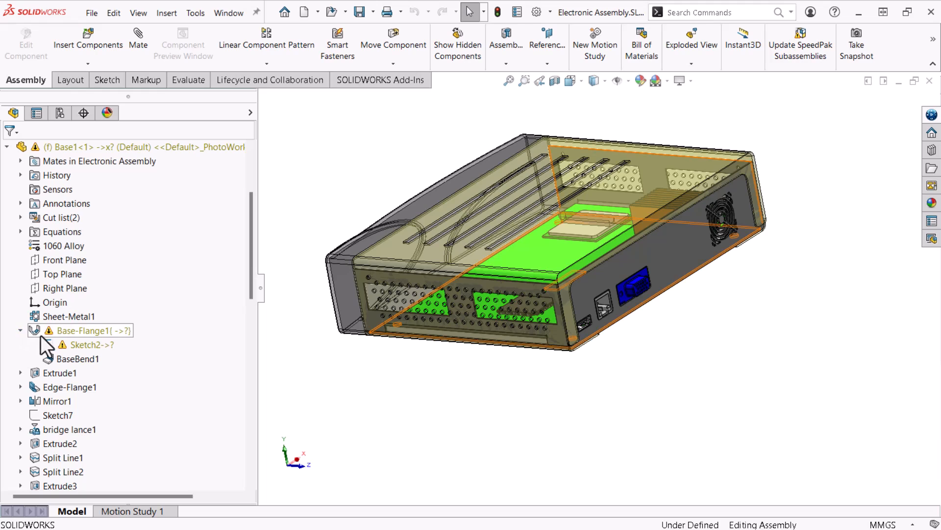
mouse_move(75, 345)
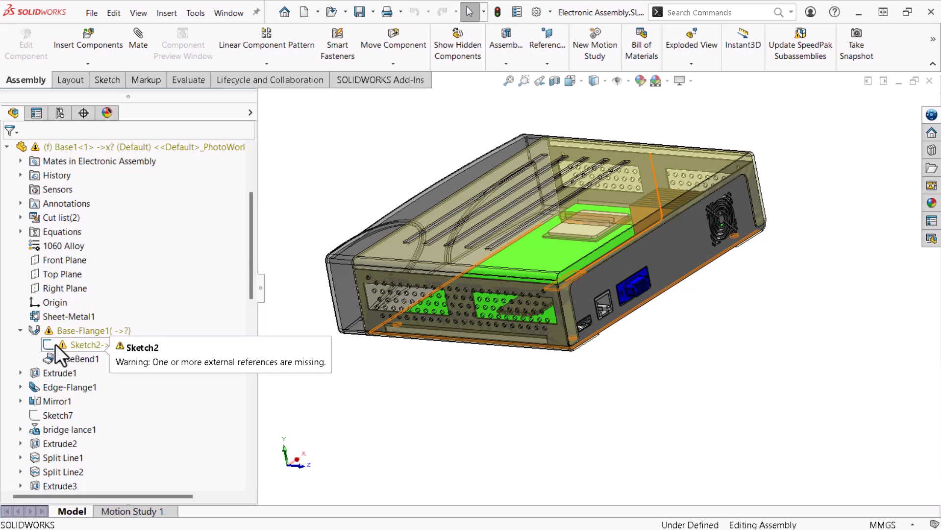
Replace Sketch2's missing sketch plane with a plane chosen from the assembly tree.
right_click(83, 344)
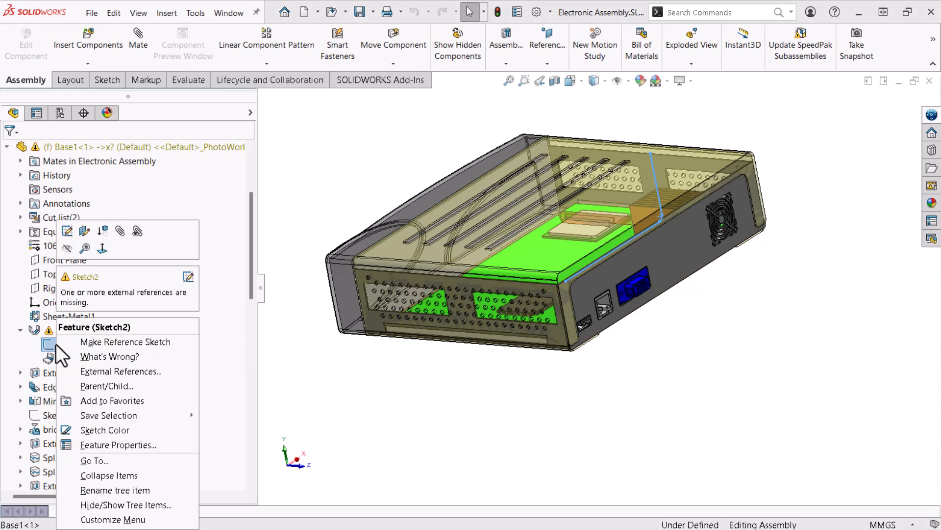
mouse_move(86, 232)
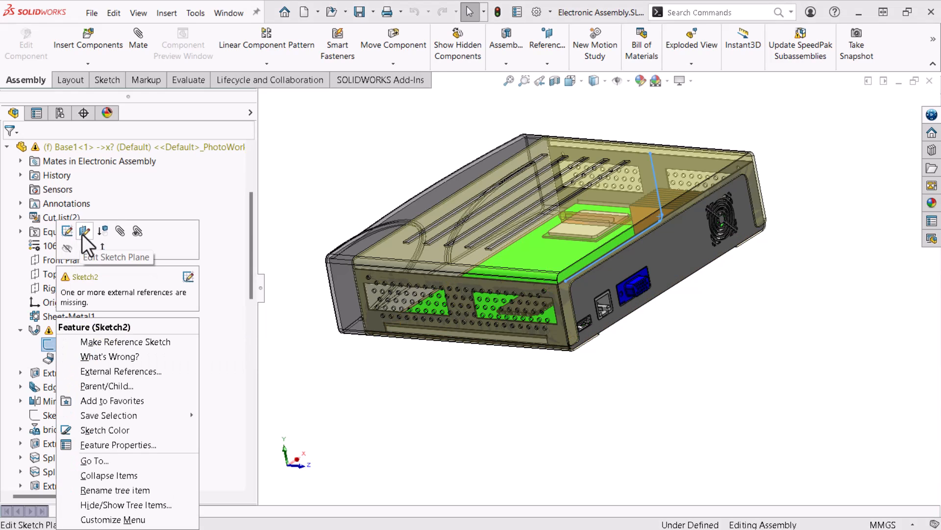
click(86, 231)
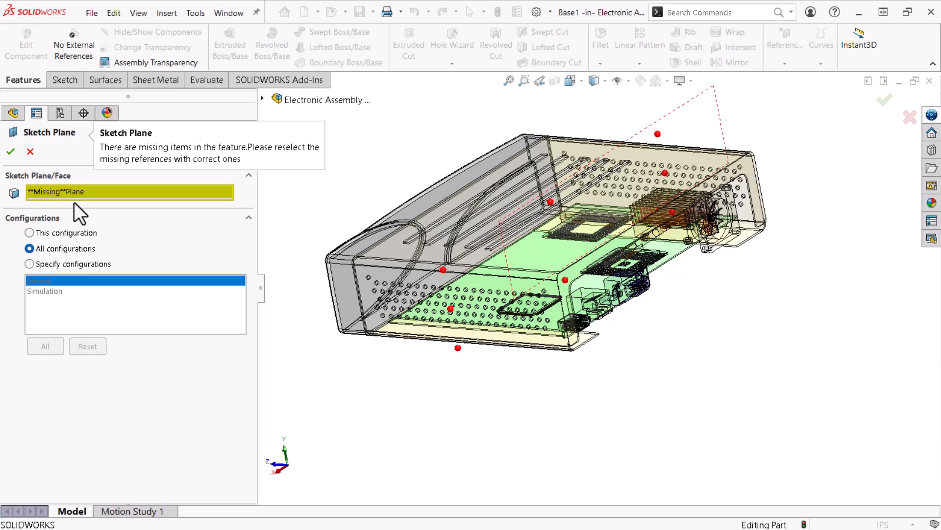
click(129, 192)
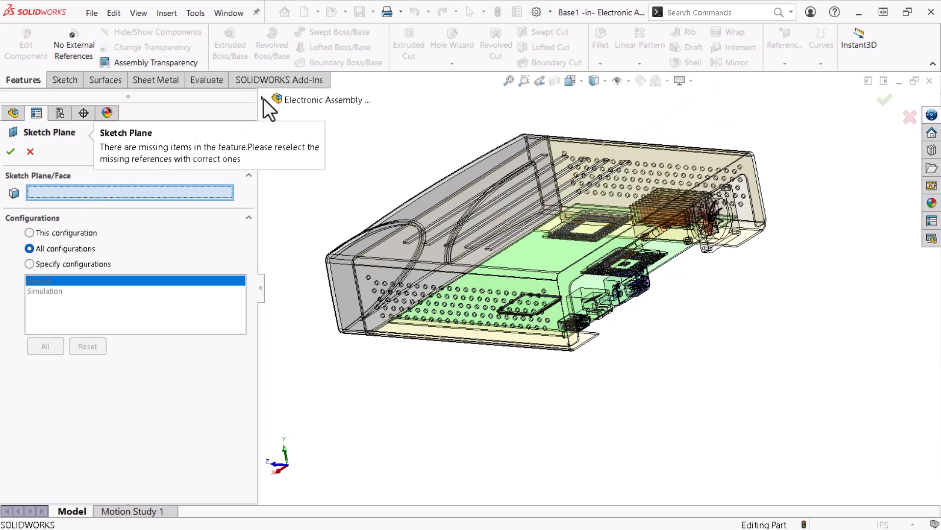
click(275, 100)
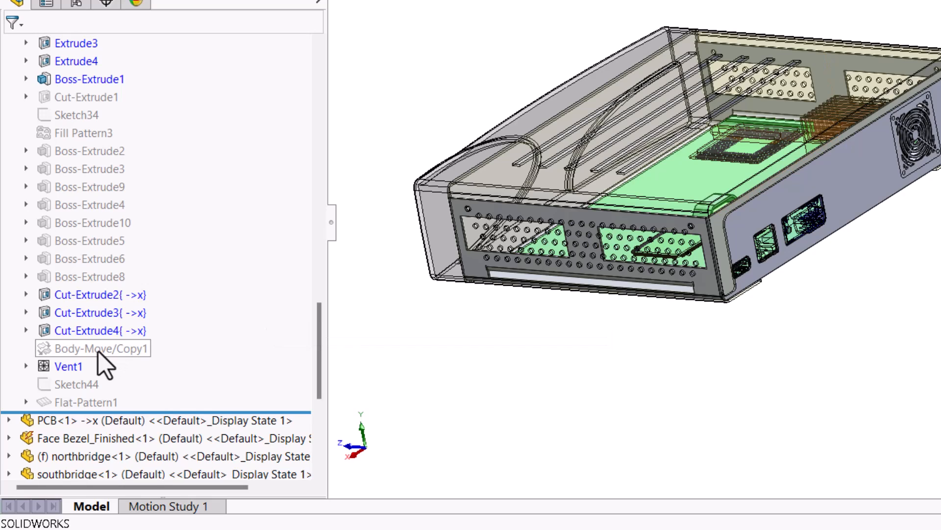
Expand Cut-Extrude4 to reveal Sketch33 with its broken references.
click(26, 330)
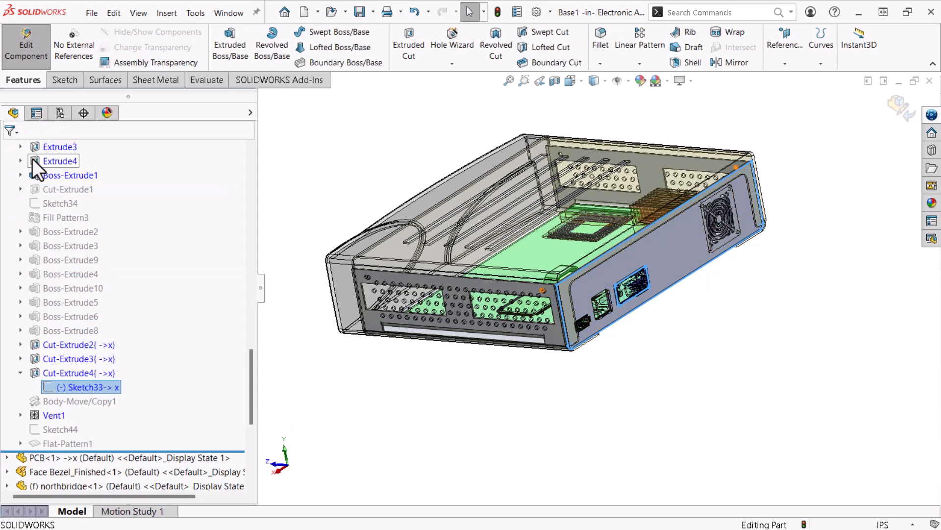
Open Sketch33 under Cut-Extrude4 for editing.
right_click(83, 386)
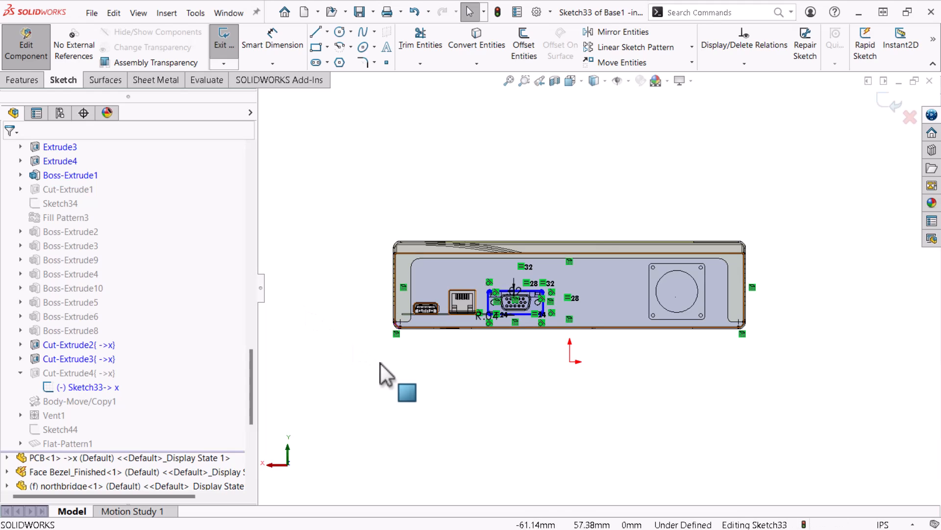
mouse_move(745, 44)
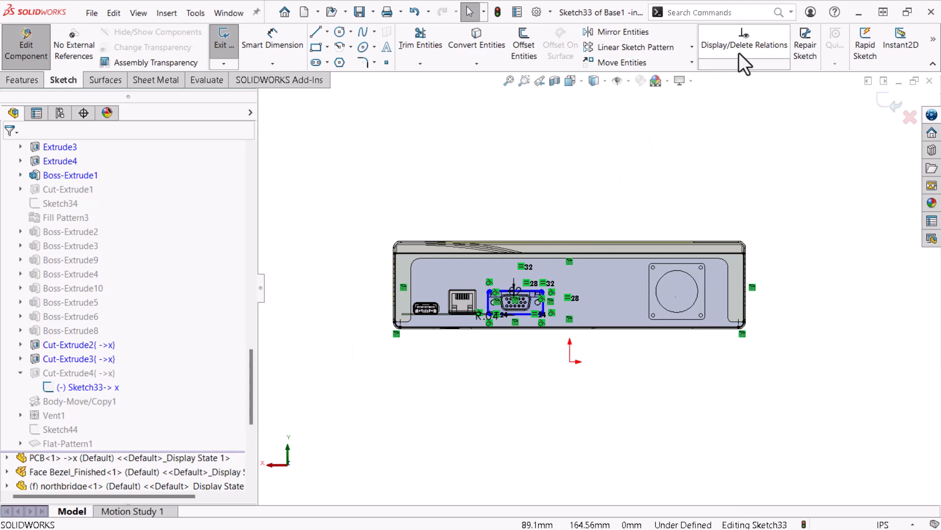
Delete Sketch33's four broken On Edge relations and confirm no overdefining or dangling relations remain.
click(745, 36)
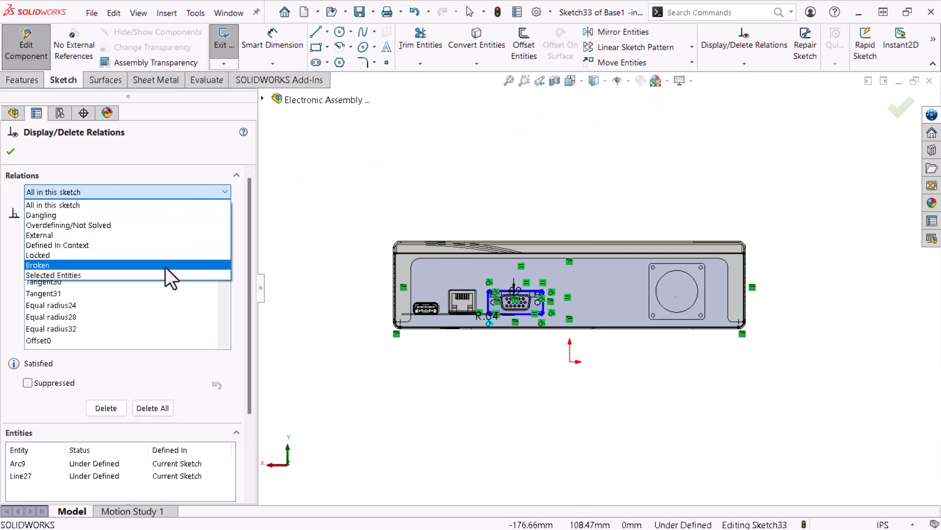
click(36, 265)
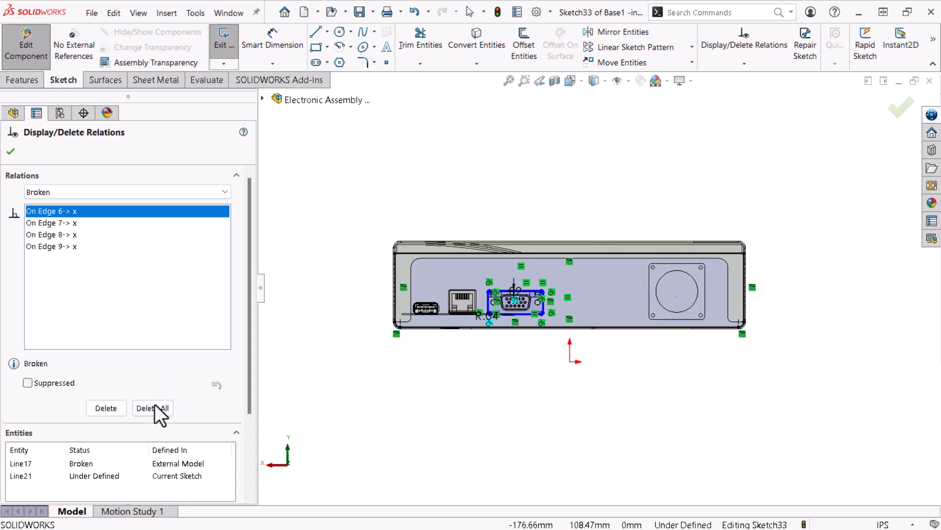
click(152, 408)
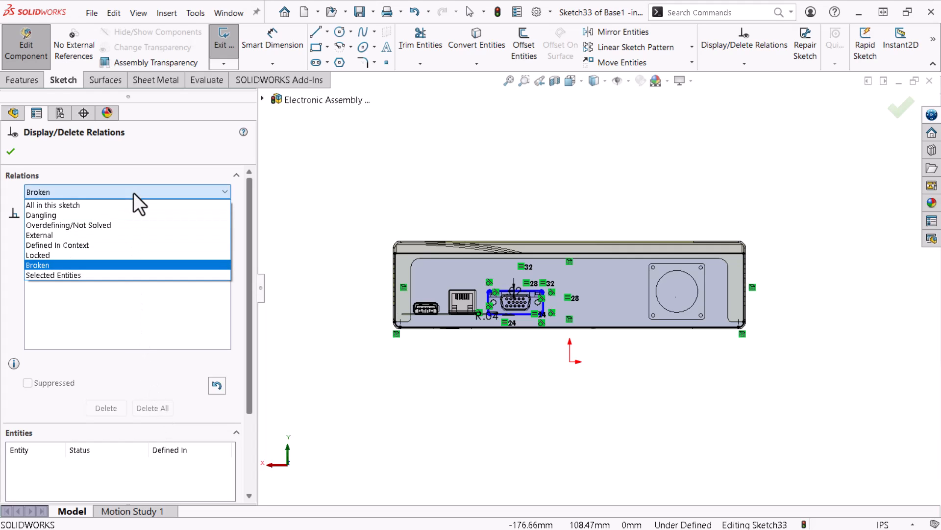
click(69, 226)
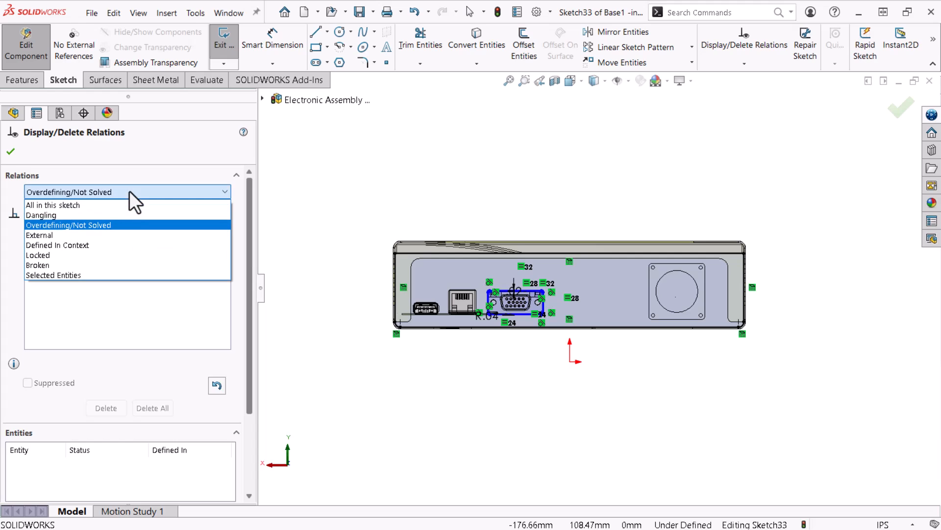
click(41, 215)
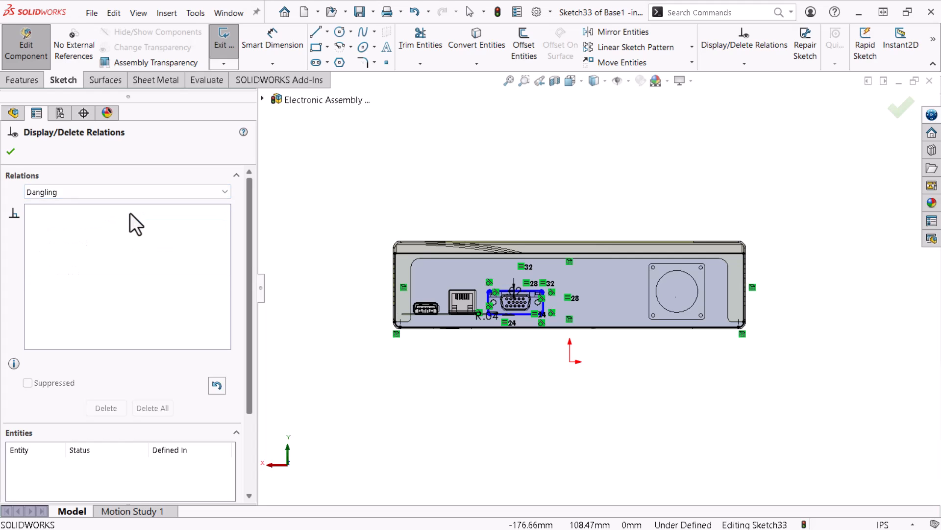